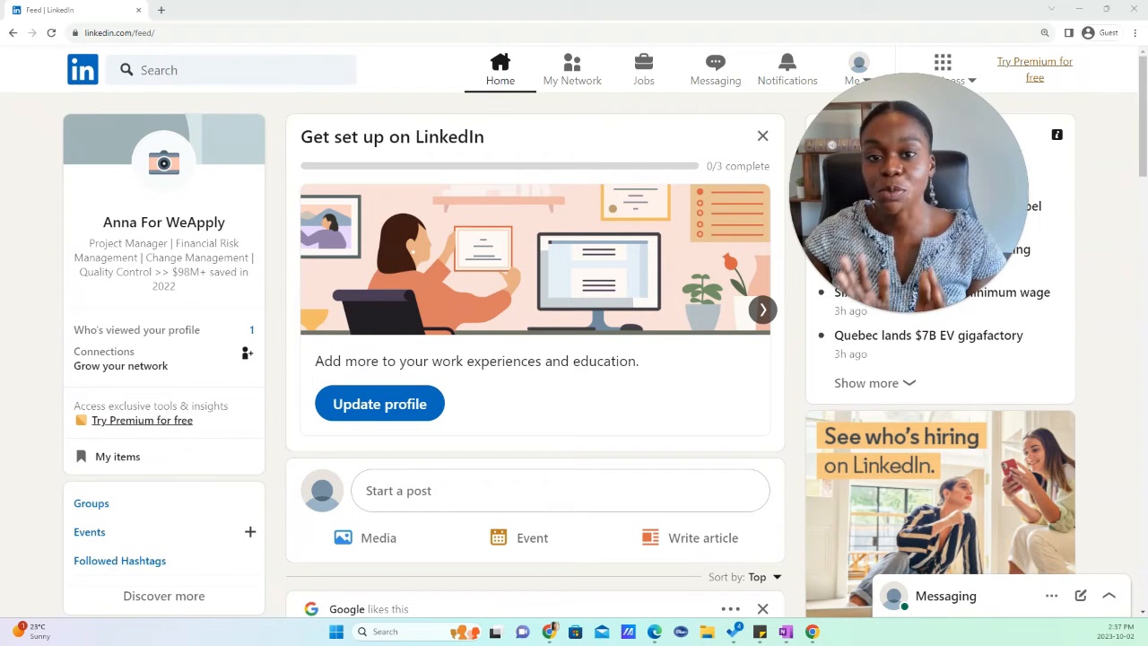
pyautogui.moveTo(525, 630)
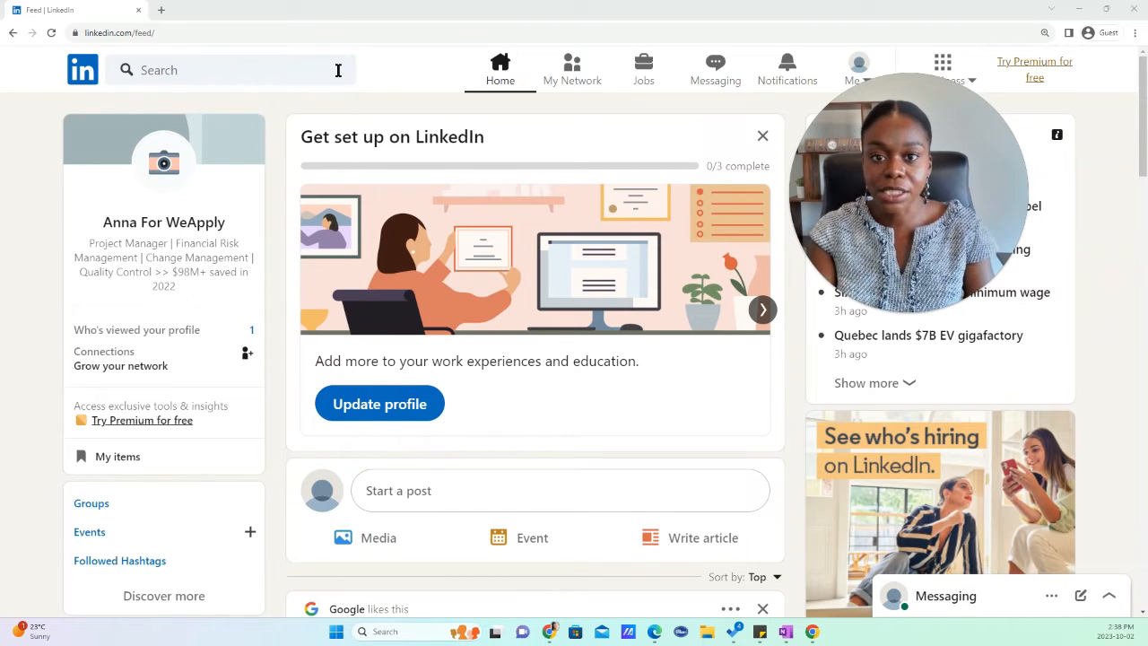
# Enter the Boolean query "recruiter" AND "finance" in the LinkedIn search bar
pyautogui.click(230, 69)
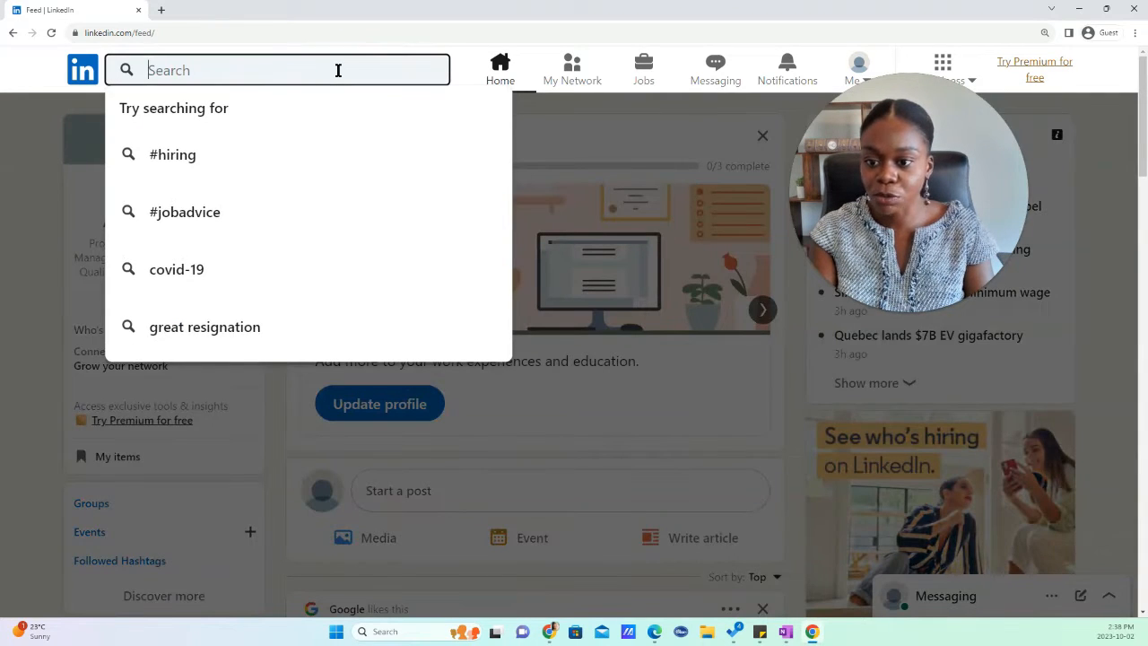
pyautogui.write('"')
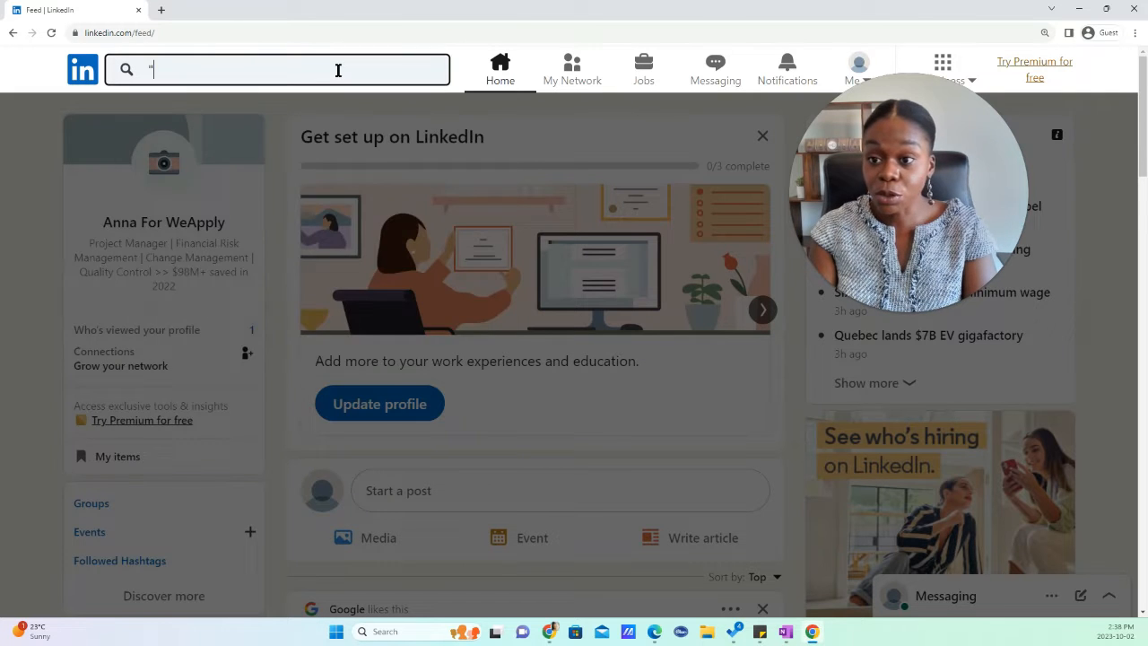
pyautogui.click(277, 69)
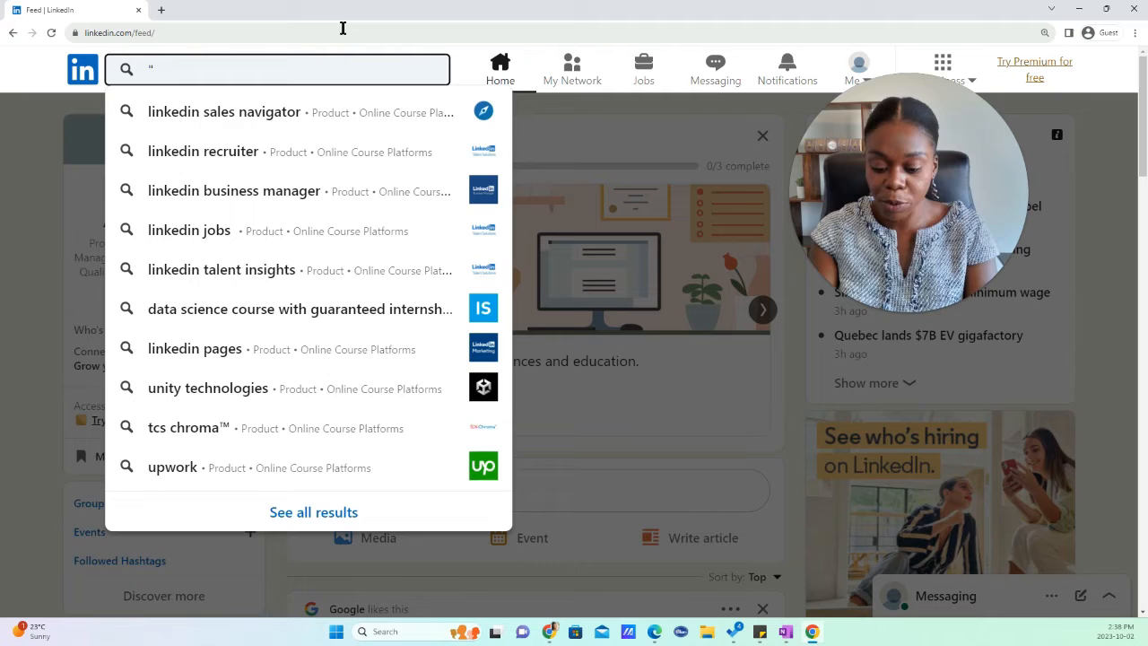
pyautogui.write('recruiter" AND "finance"')
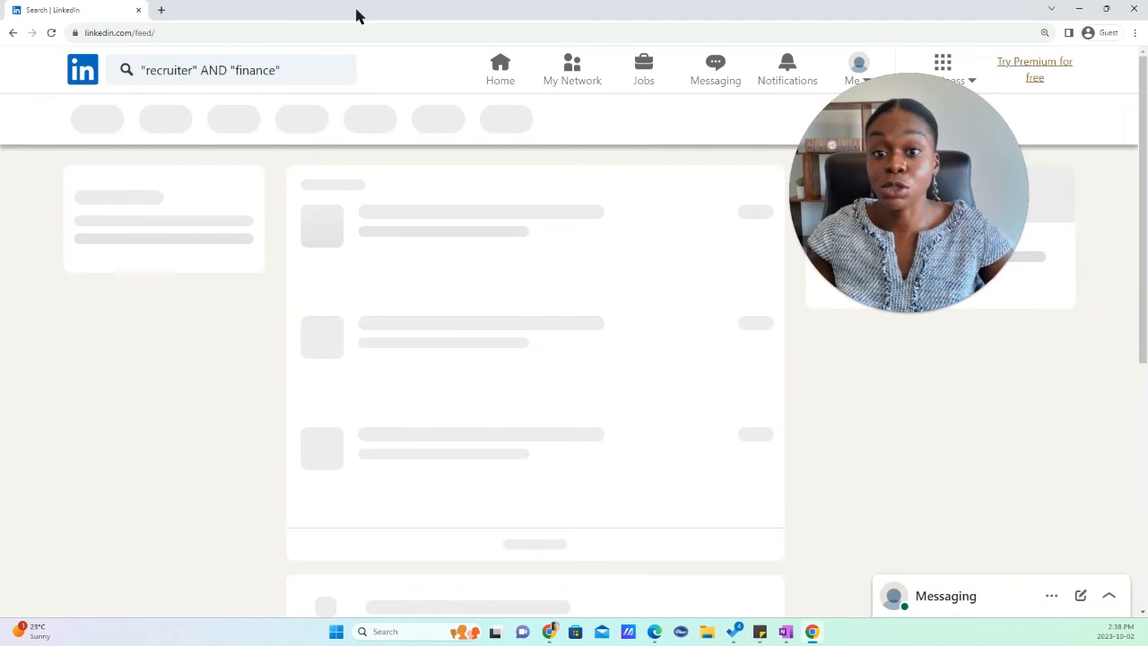
# Submit the query, filter results to People, and scroll through the finance recruiters
pyautogui.press('Enter')
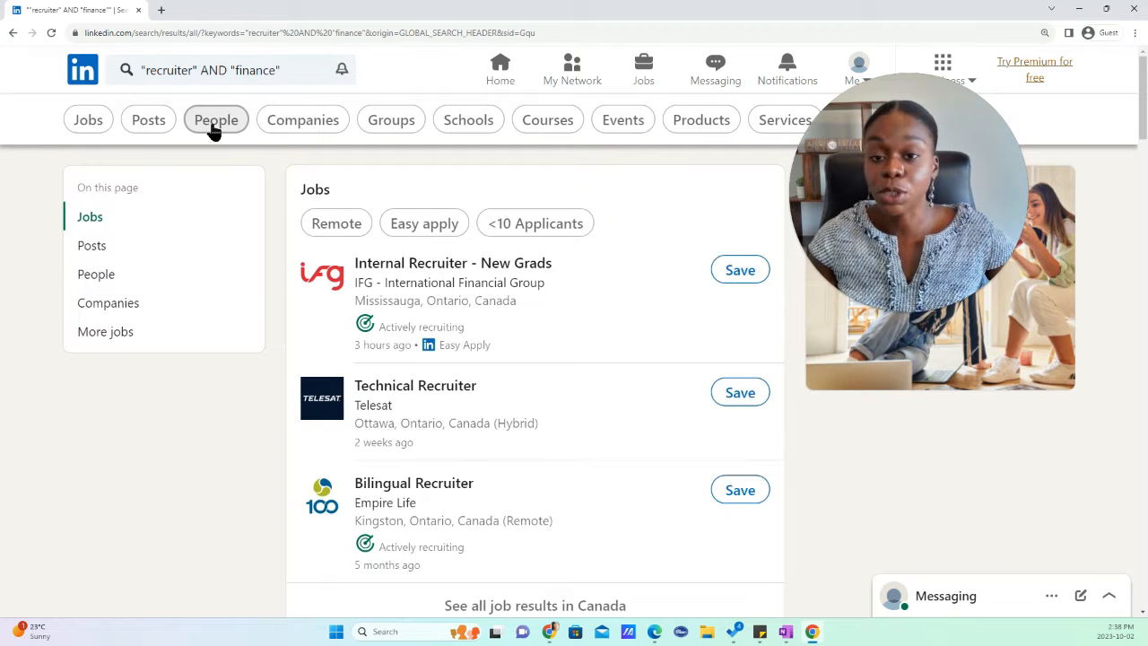
pyautogui.click(217, 119)
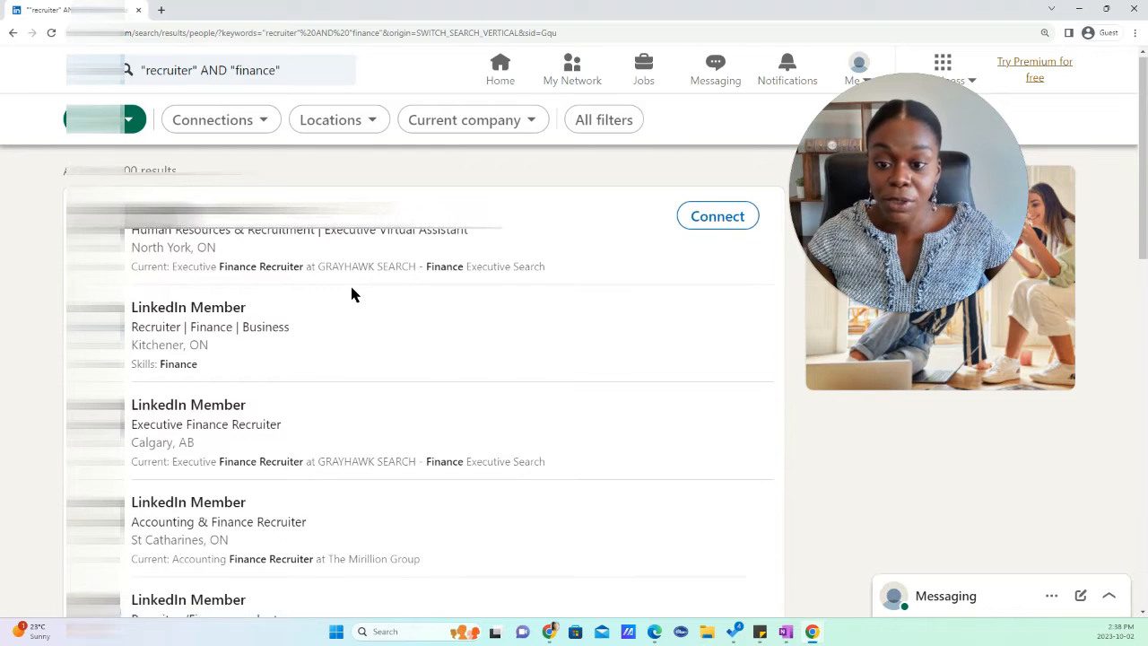
pyautogui.scroll(-3)
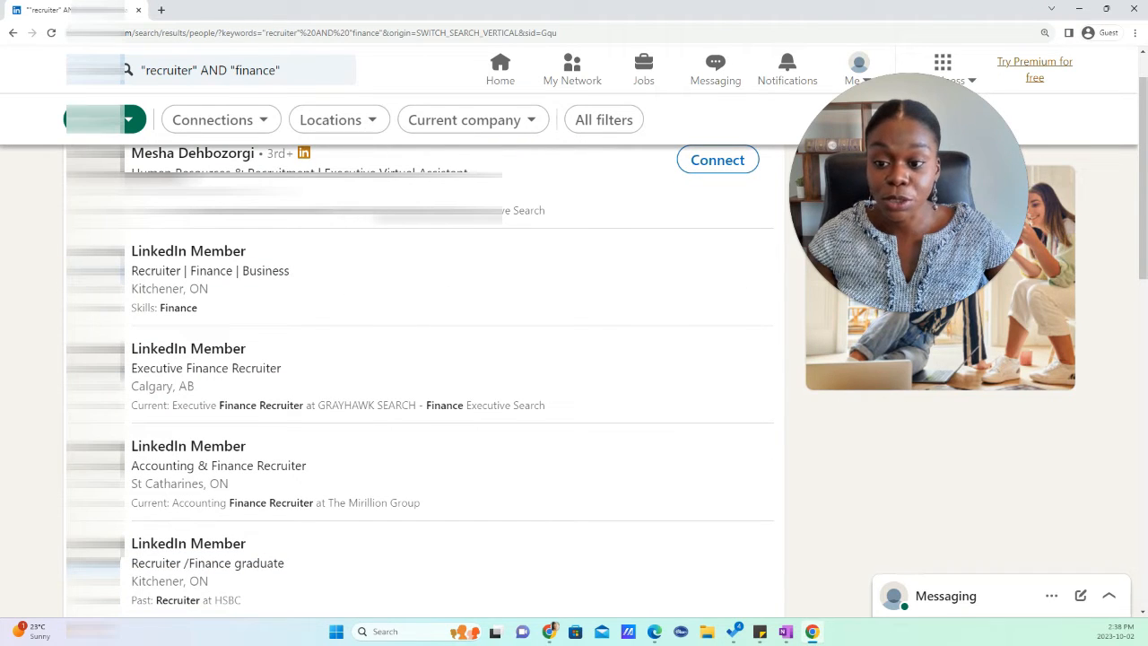
pyautogui.scroll(-3)
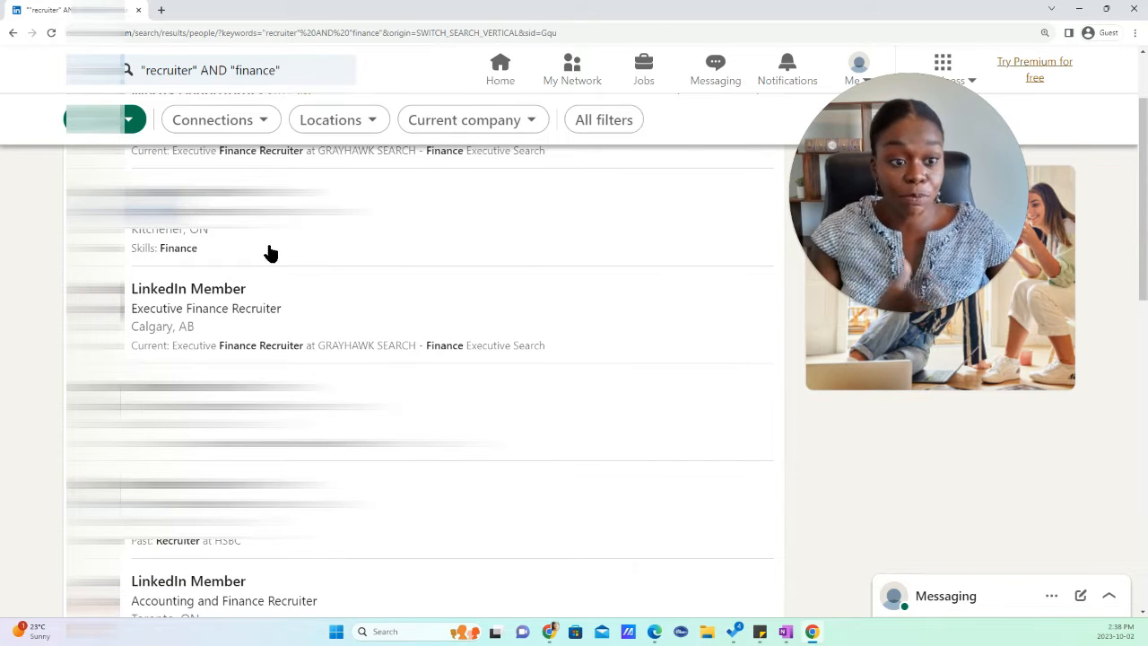
pyautogui.scroll(-3)
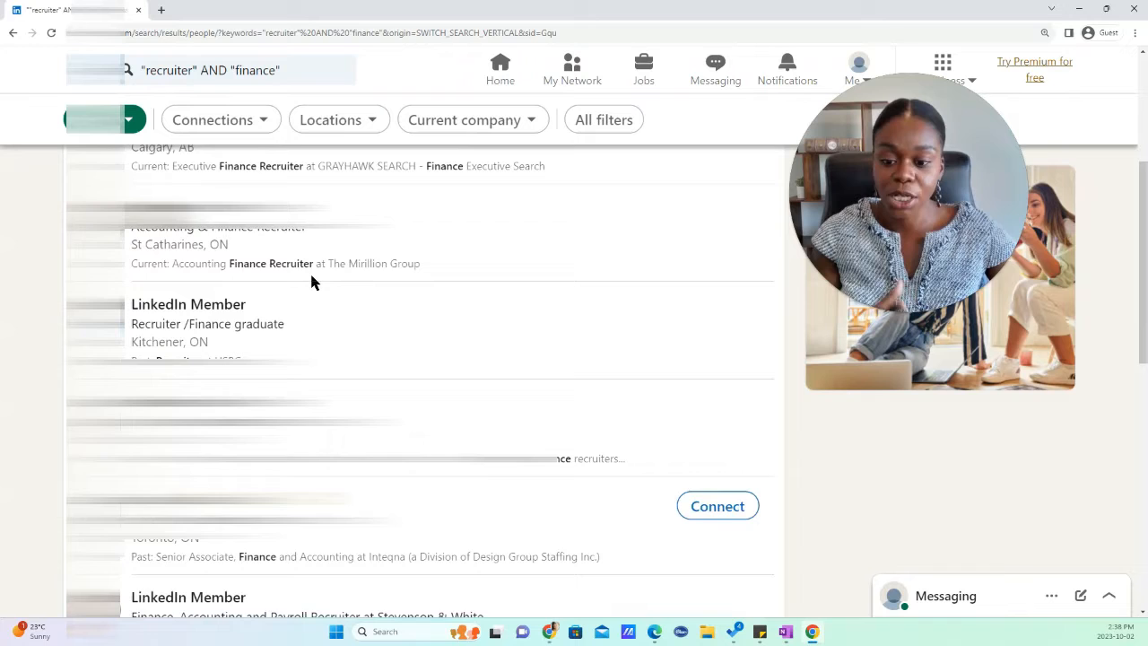
pyautogui.scroll(-3)
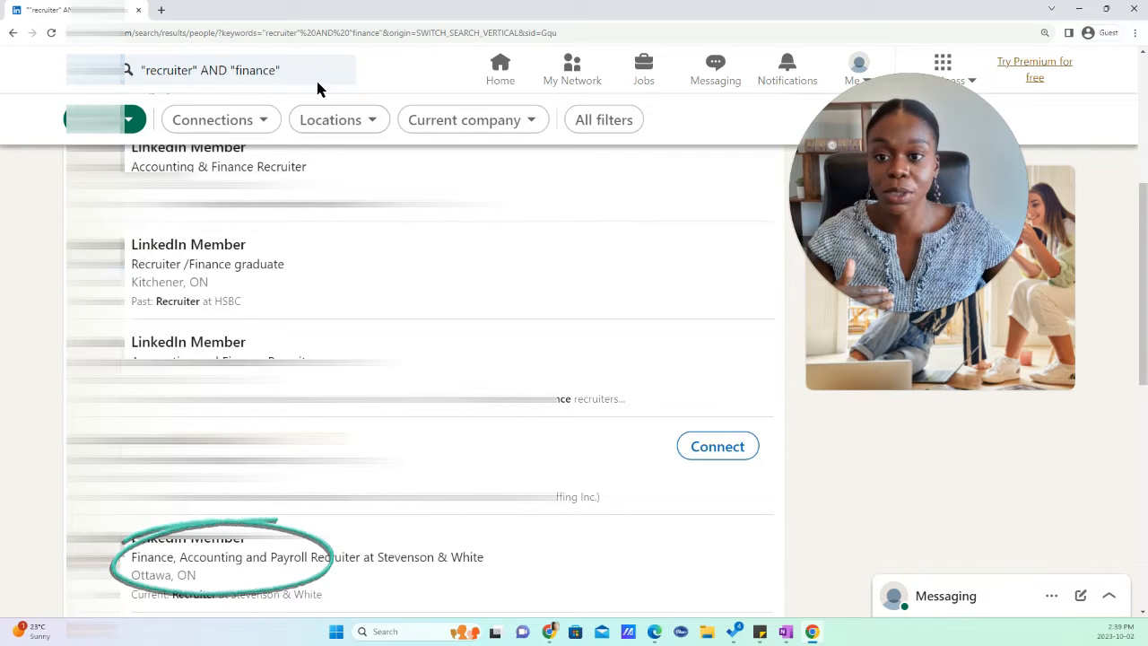
# Append NOT "accounting" to the query, rerun it, and scroll the updated people results
pyautogui.click(251, 70)
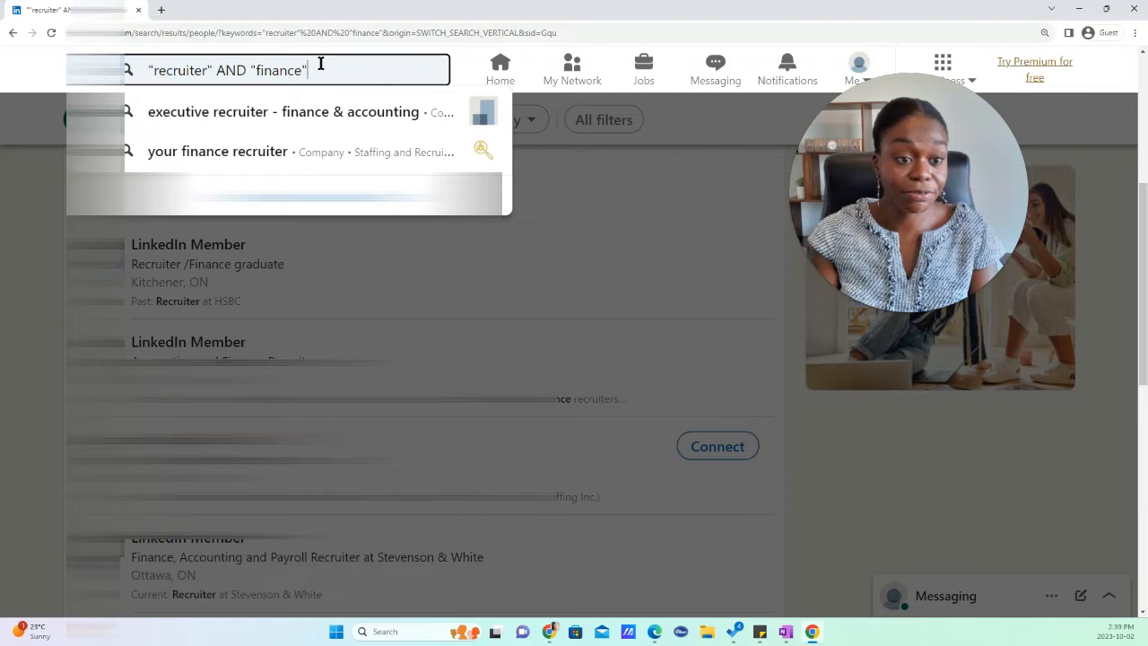
pyautogui.write('NOT')
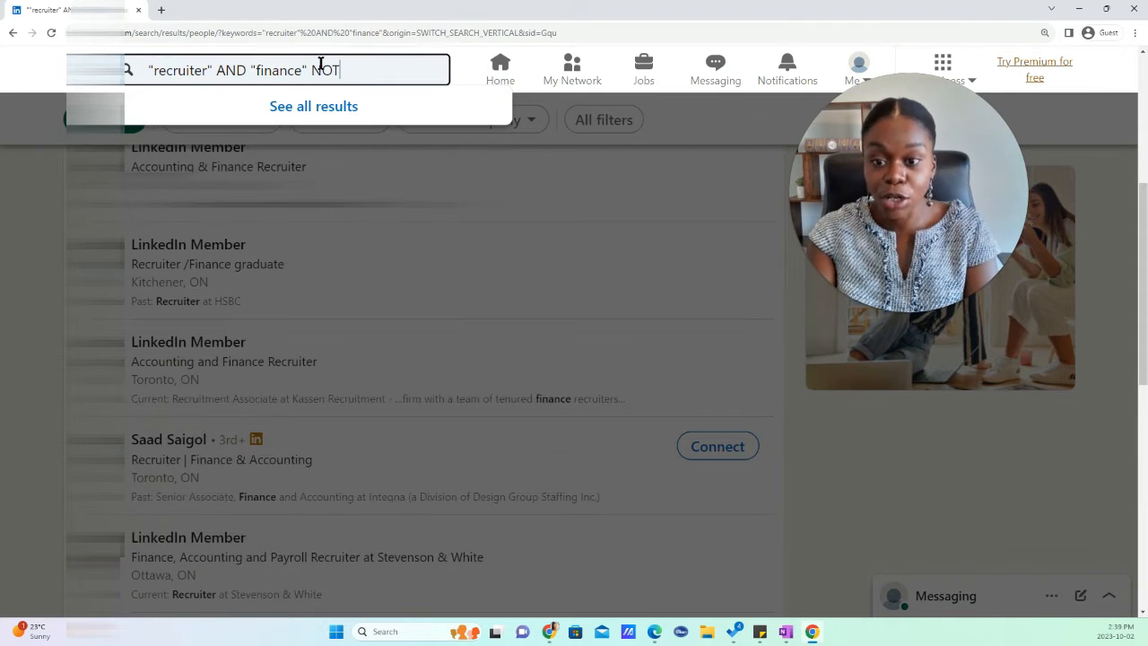
pyautogui.write('"')
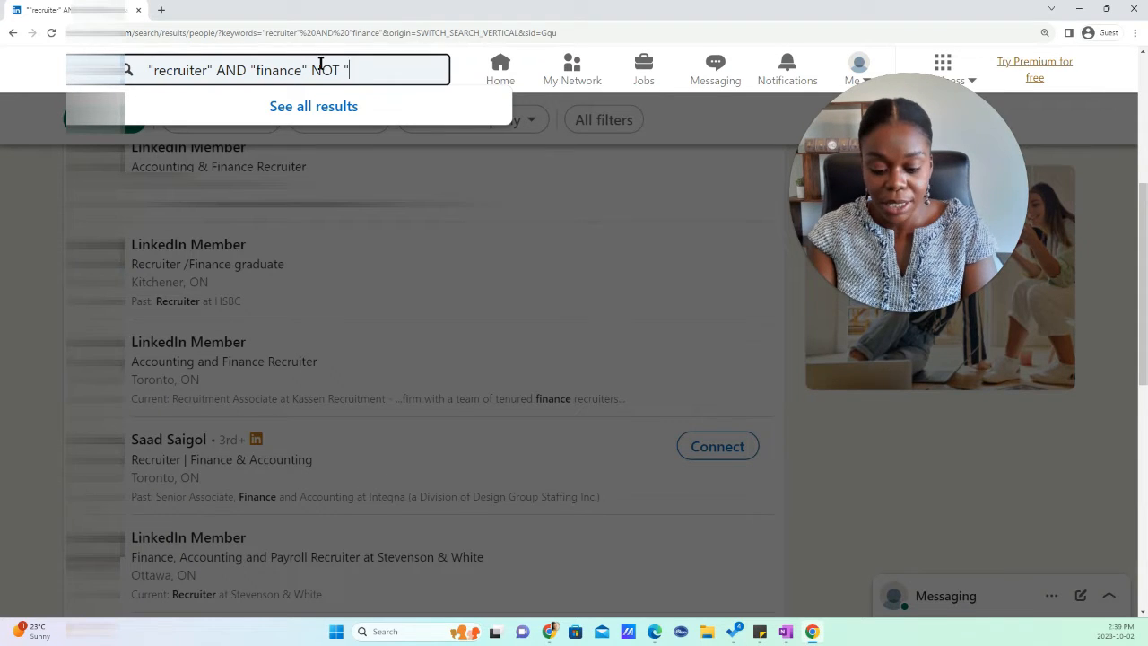
pyautogui.write('"accounting')
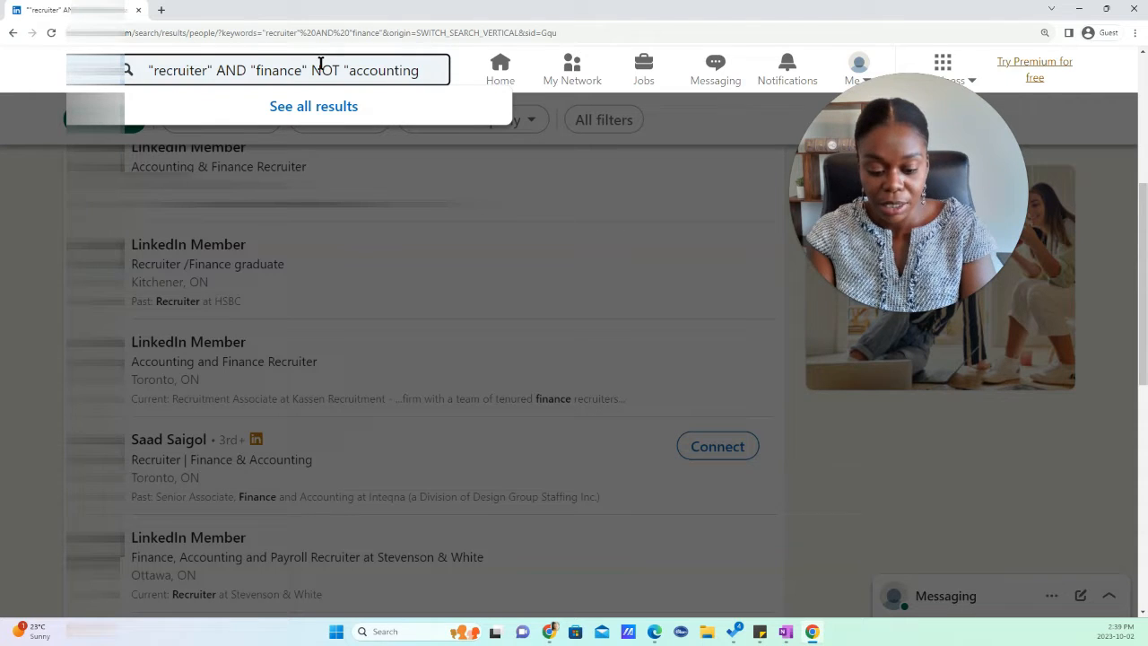
pyautogui.click(313, 106)
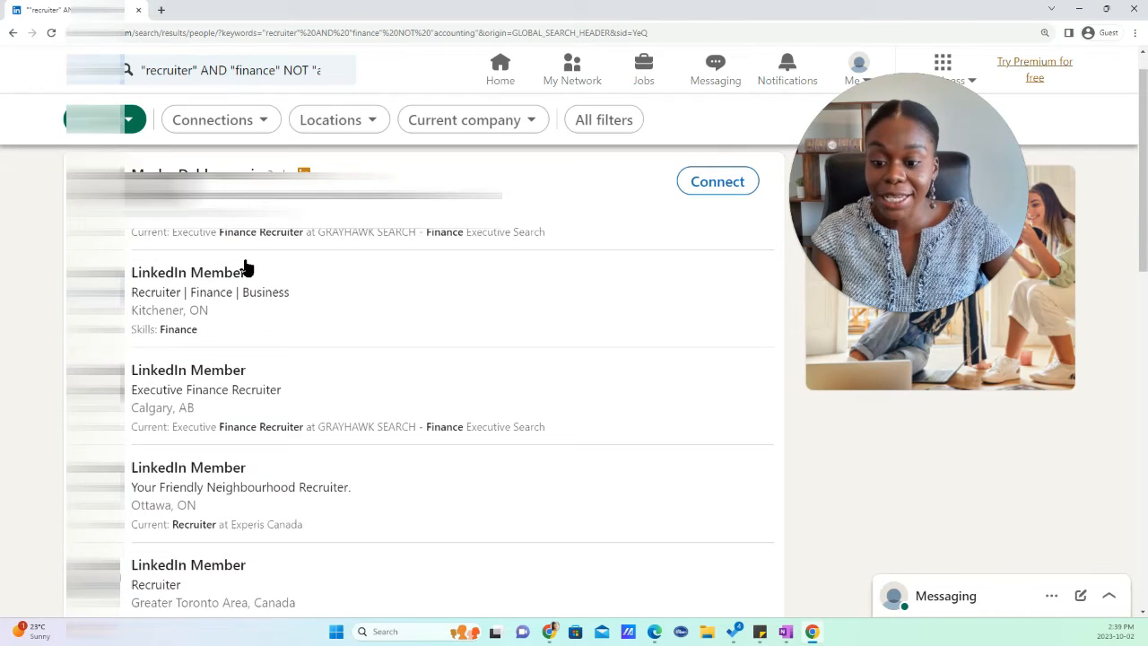
pyautogui.scroll(-3)
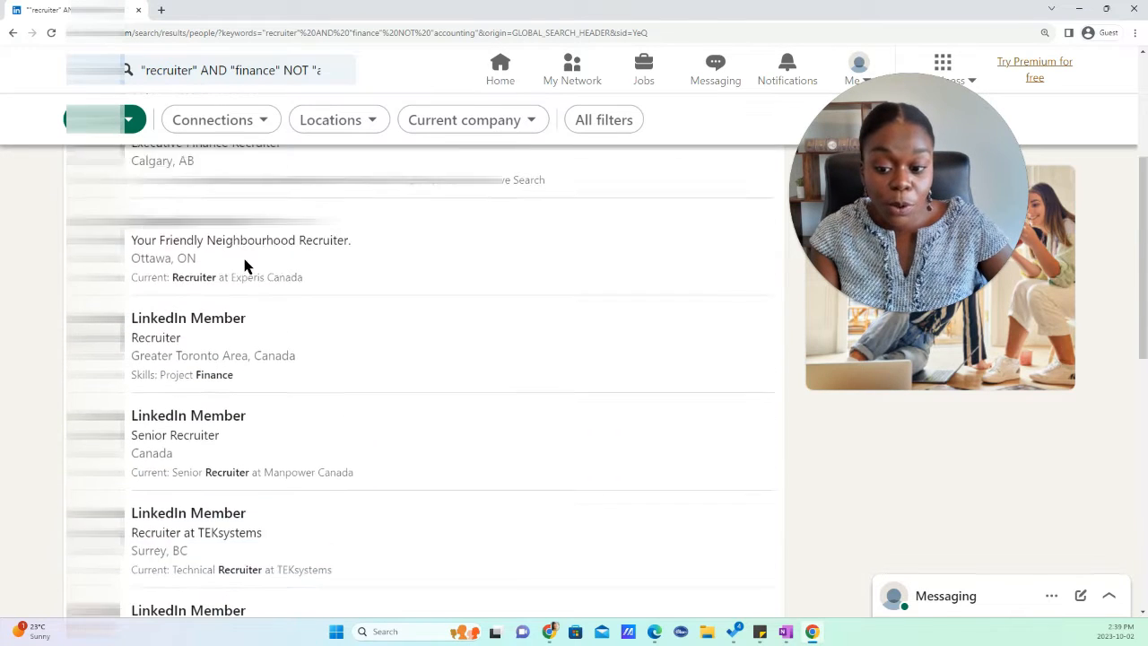
pyautogui.scroll(-3)
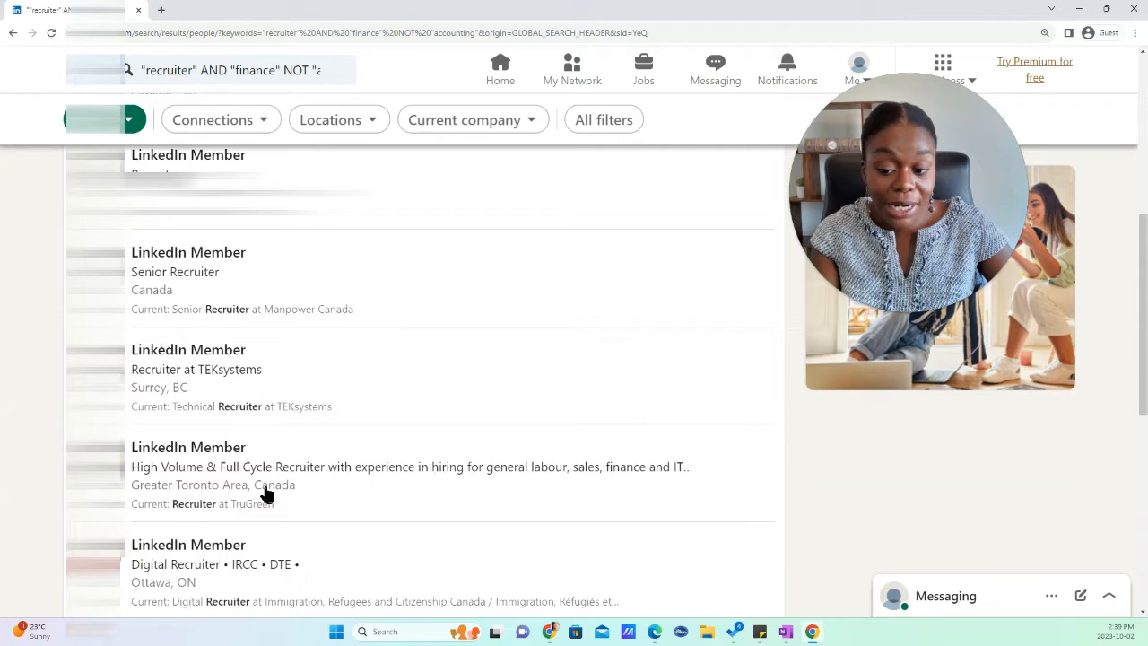
pyautogui.scroll(-3)
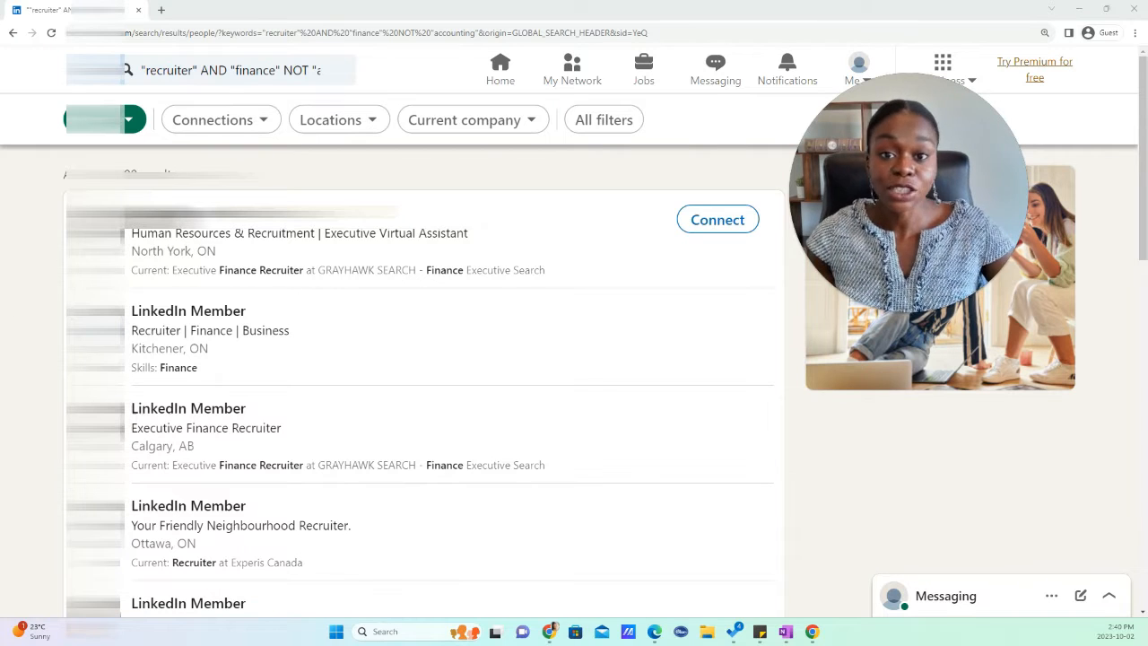
pyautogui.moveTo(53, 339)
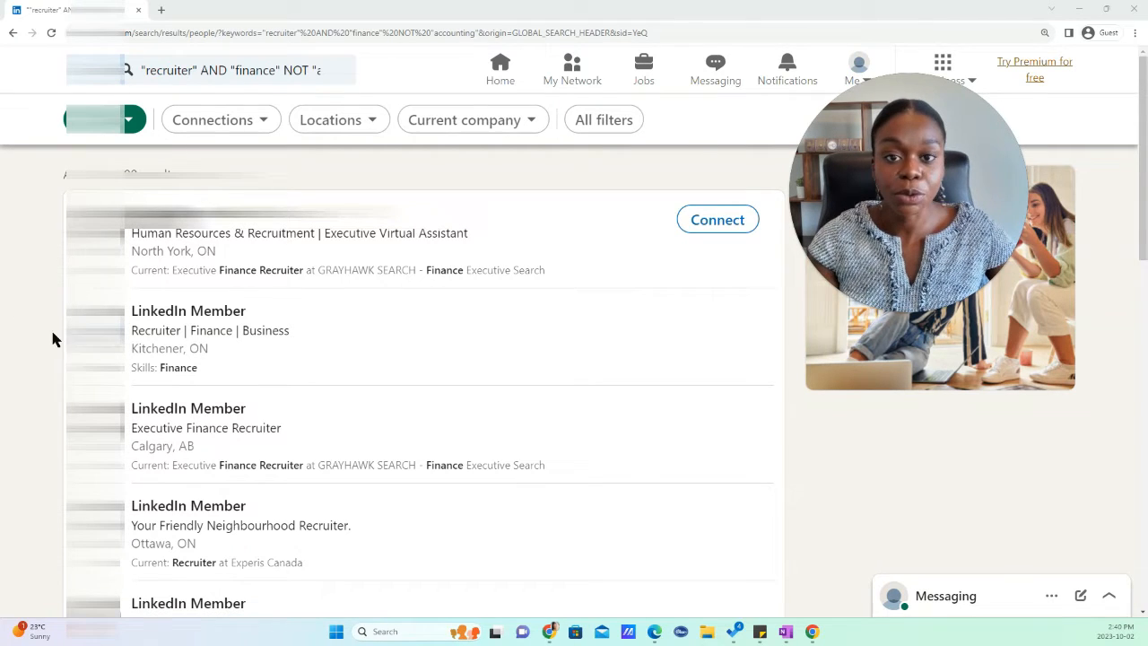
# Search for Google and open Google's company page from the results
pyautogui.click(258, 70)
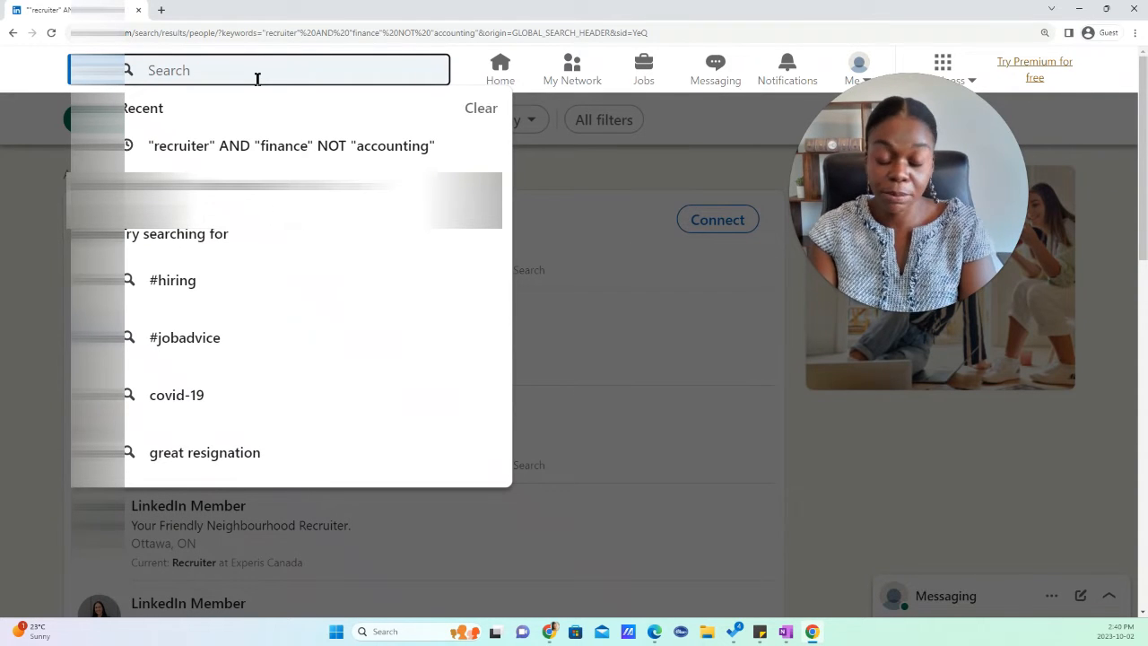
pyautogui.write('google')
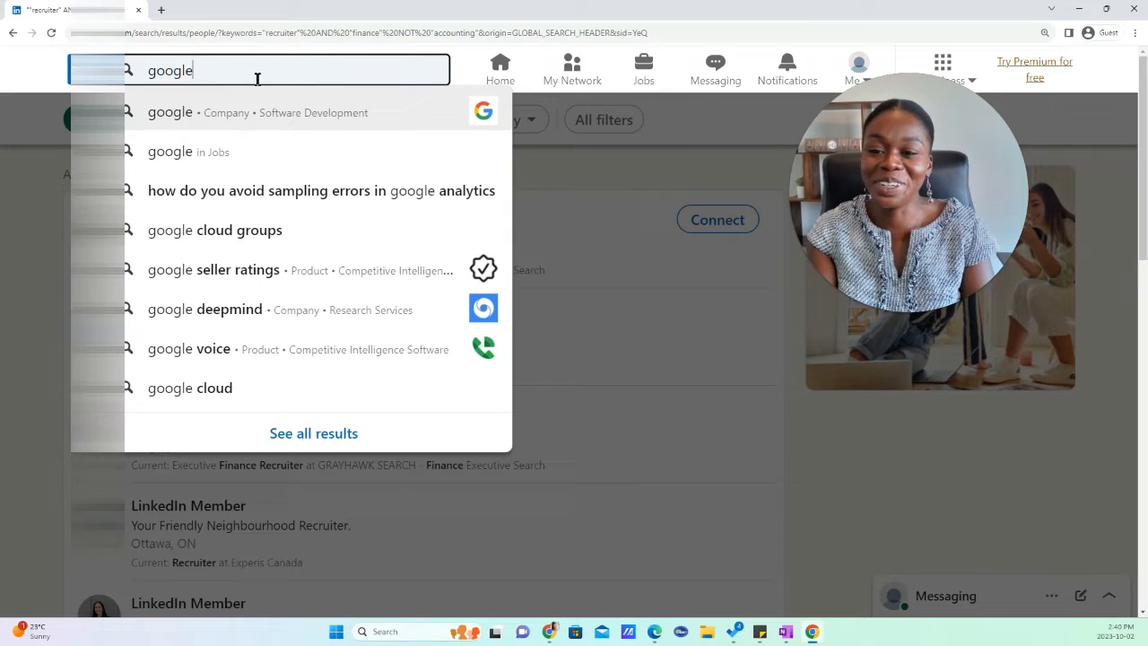
pyautogui.click(170, 112)
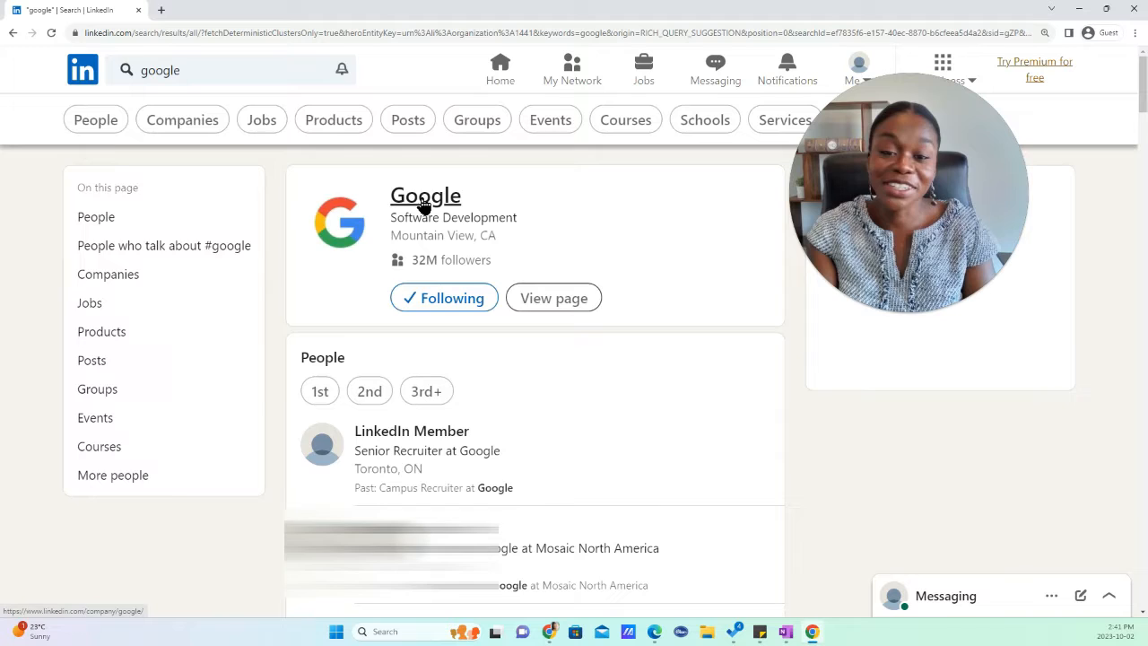
pyautogui.click(425, 195)
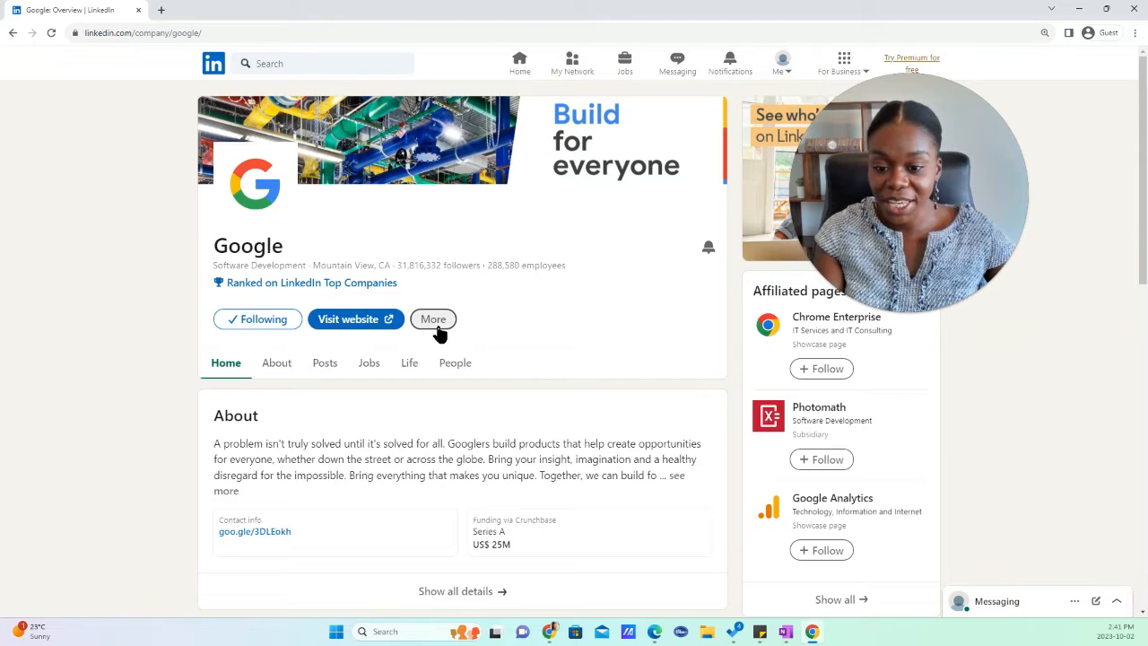
pyautogui.scroll(-3)
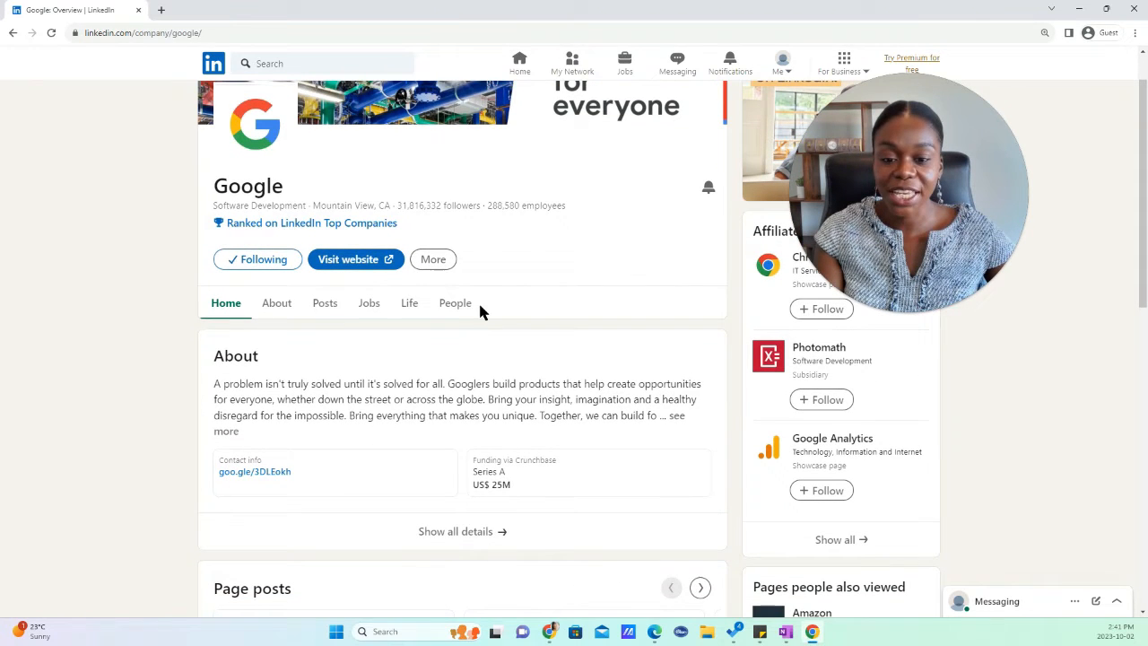
pyautogui.moveTo(455, 302)
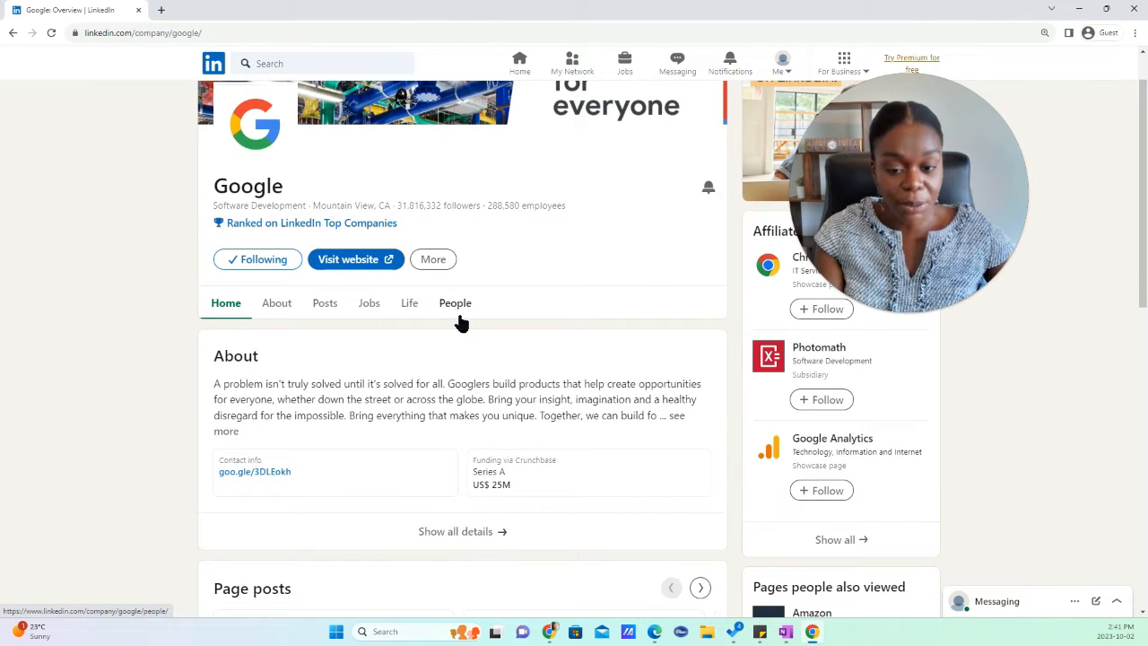
# Open Google's People tab (288,580 employees) and focus the employee search box
pyautogui.click(454, 302)
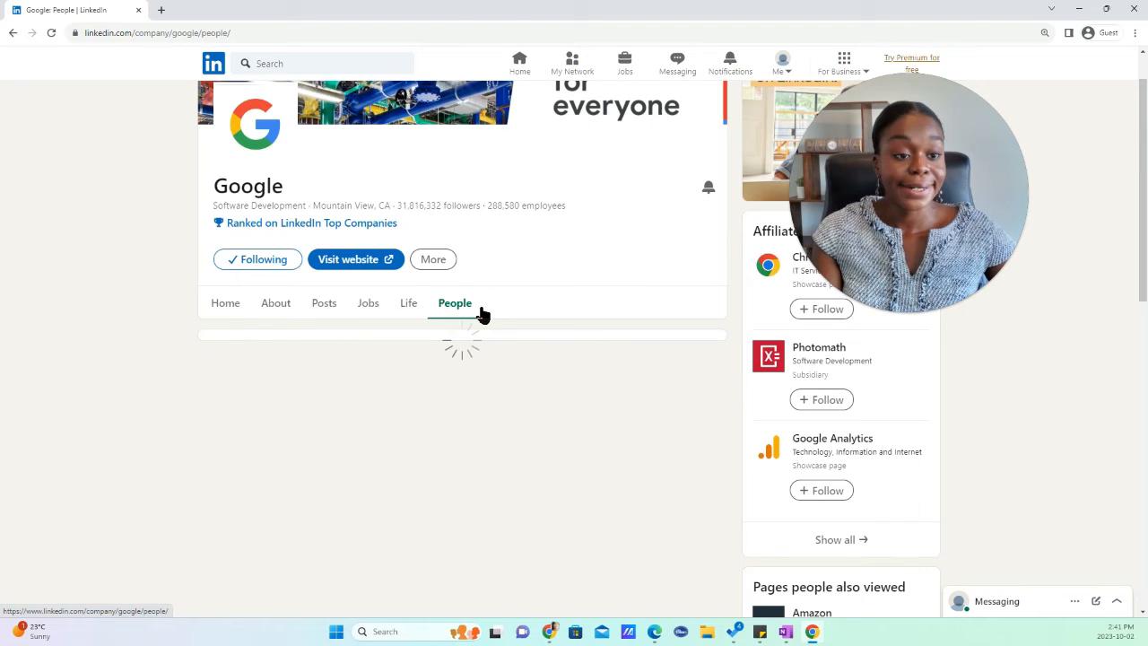
pyautogui.click(453, 302)
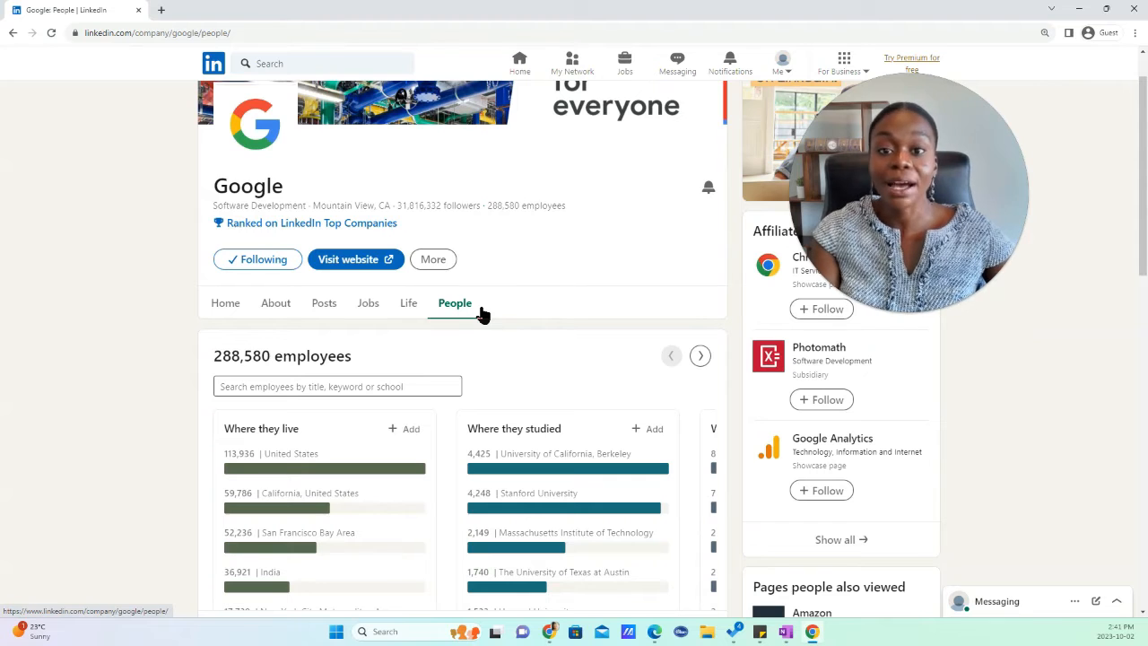
pyautogui.scroll(-3)
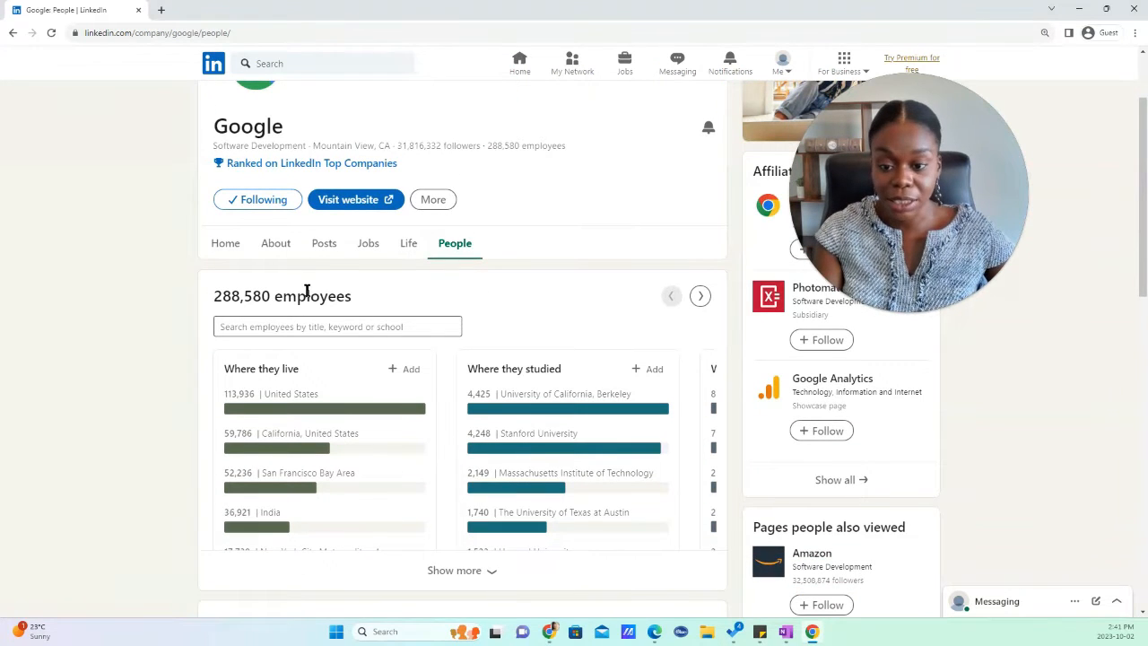
pyautogui.scroll(-3)
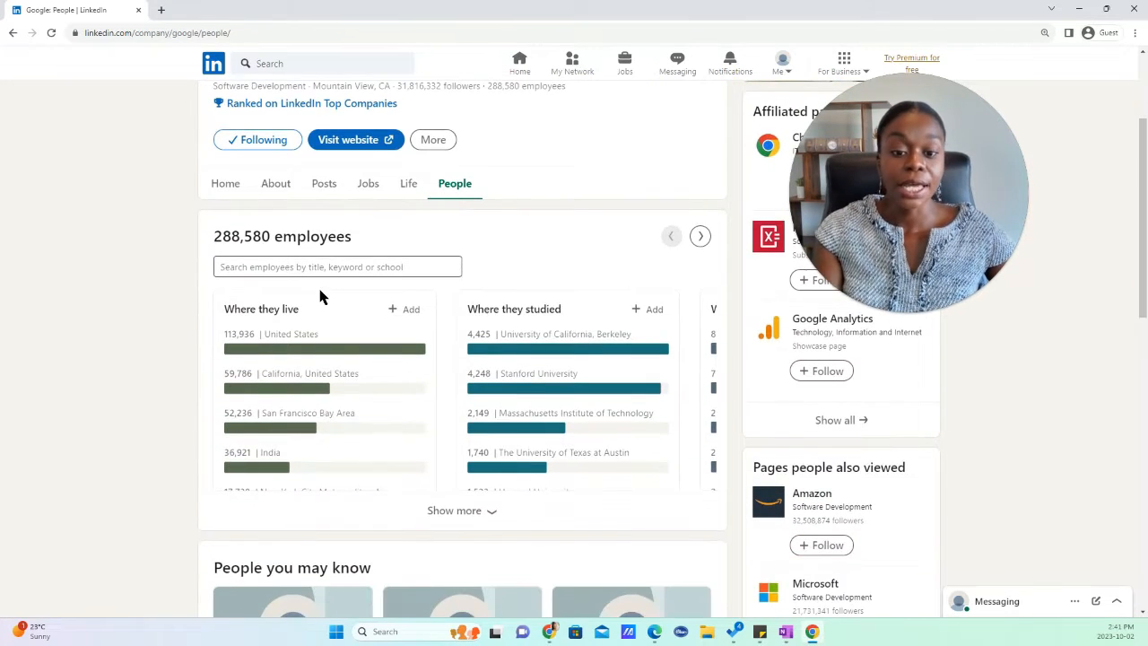
pyautogui.click(337, 267)
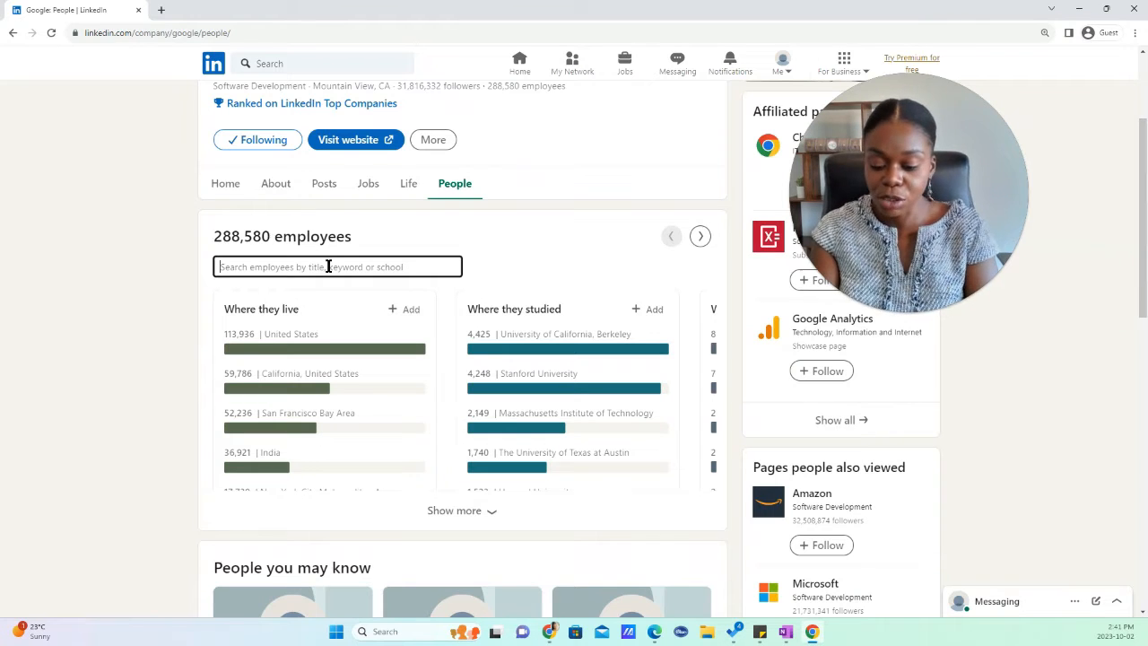
# Filter Google's employees by keyword 'recruiter', leaving 3,245 results, and review the breakdowns
pyautogui.write('recruiter')
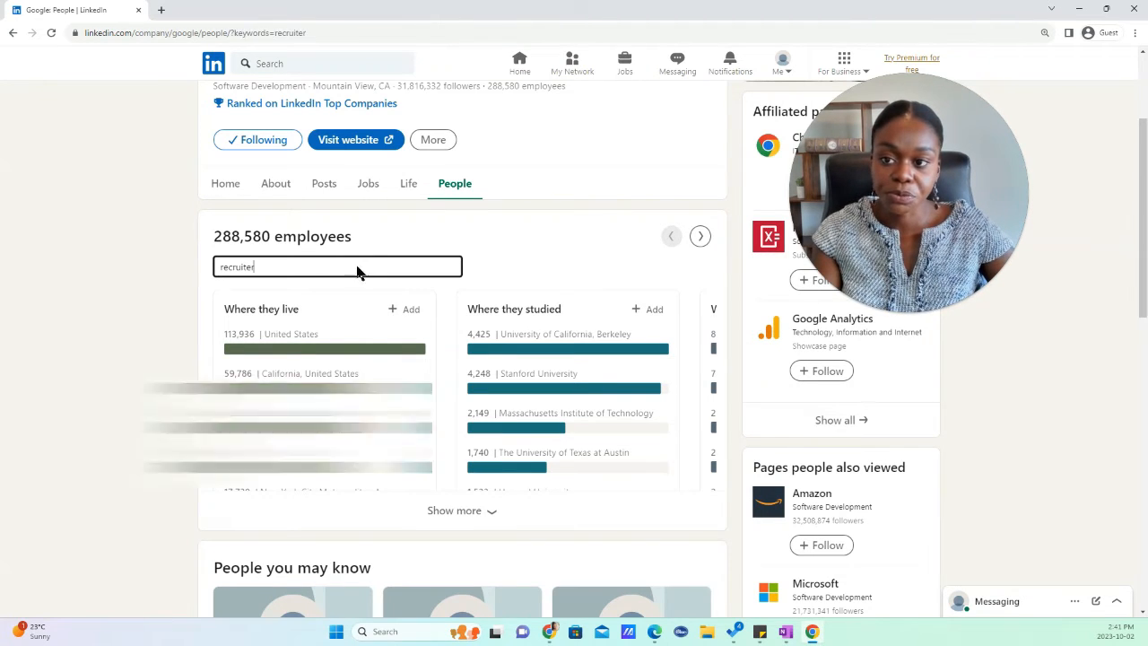
pyautogui.scroll(-3)
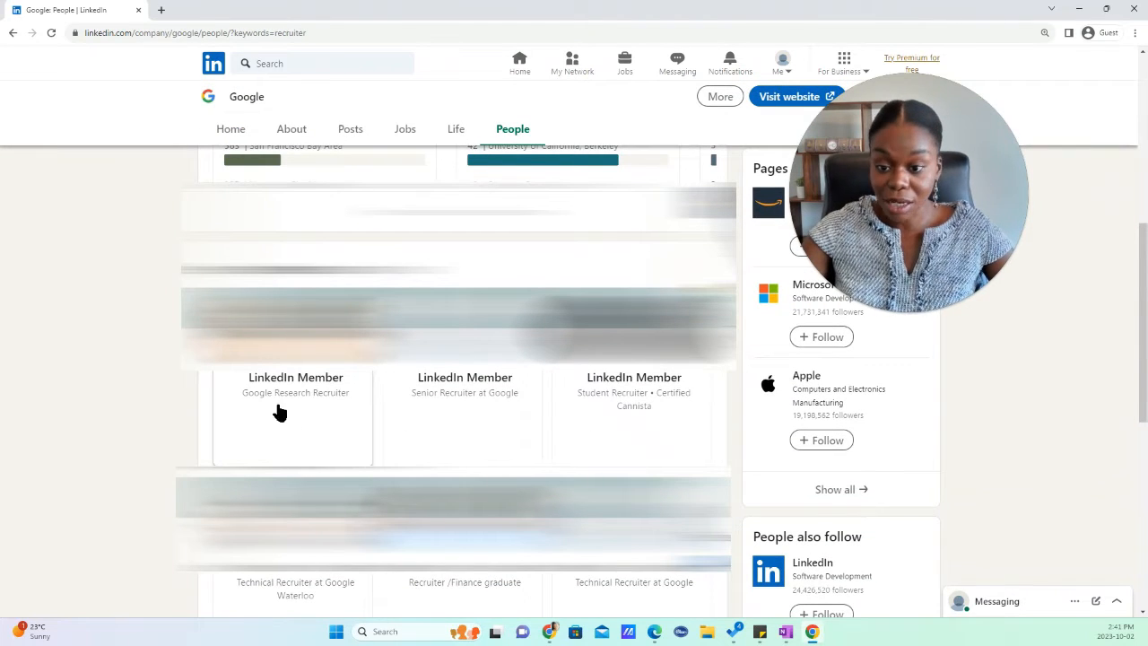
pyautogui.moveTo(667, 423)
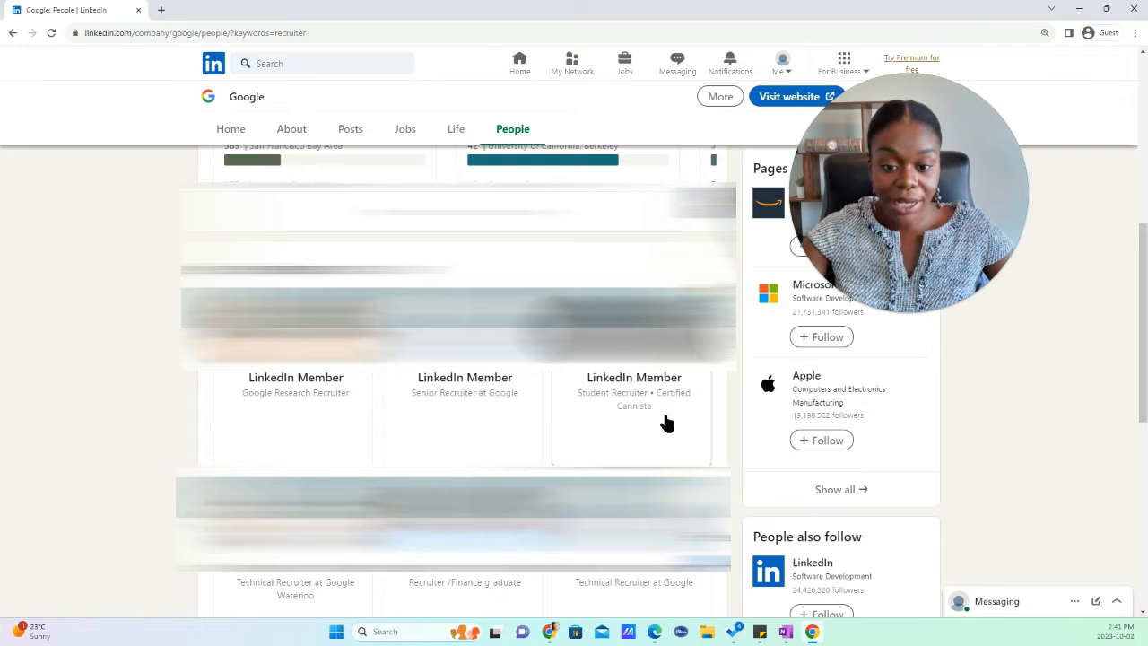
pyautogui.scroll(-3)
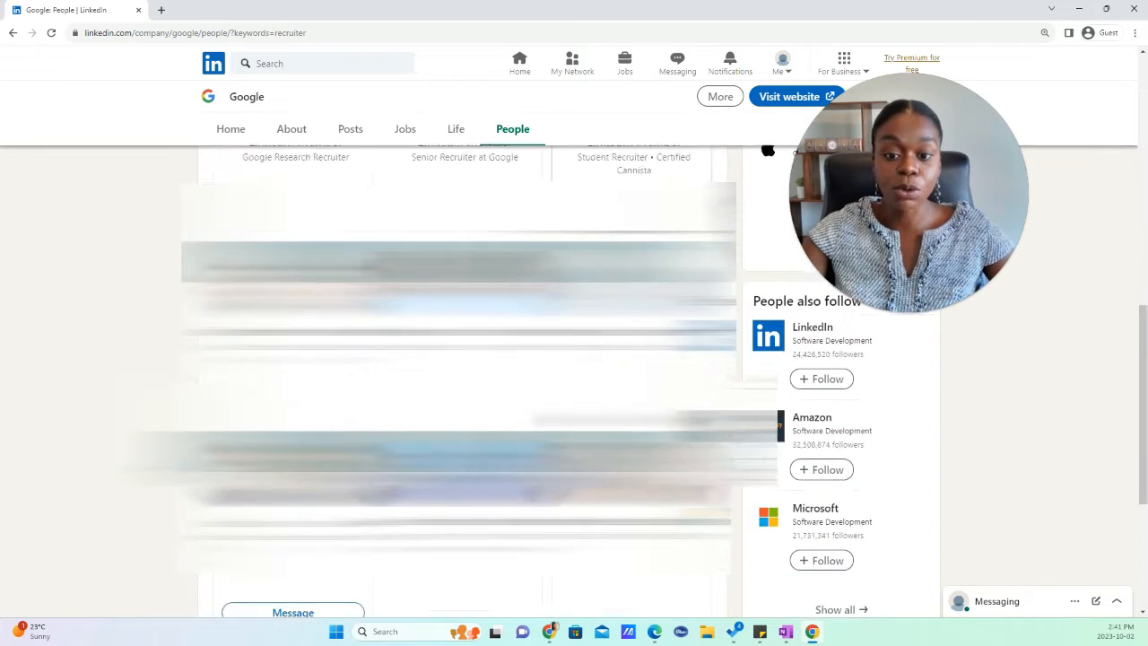
pyautogui.scroll(-3)
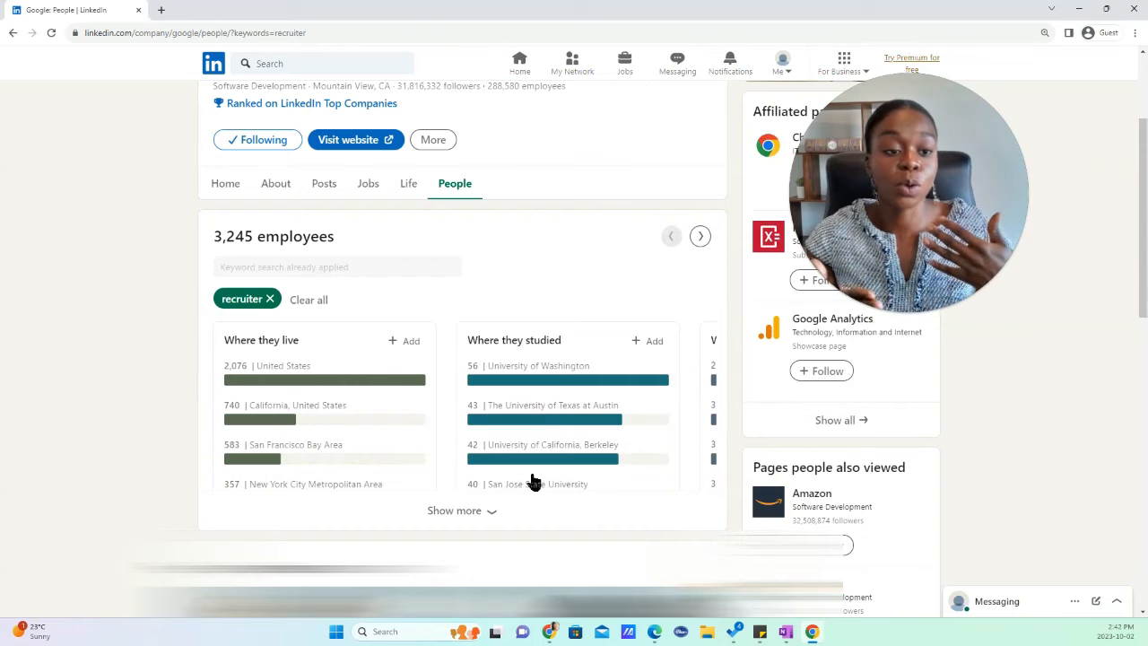
pyautogui.moveTo(498, 430)
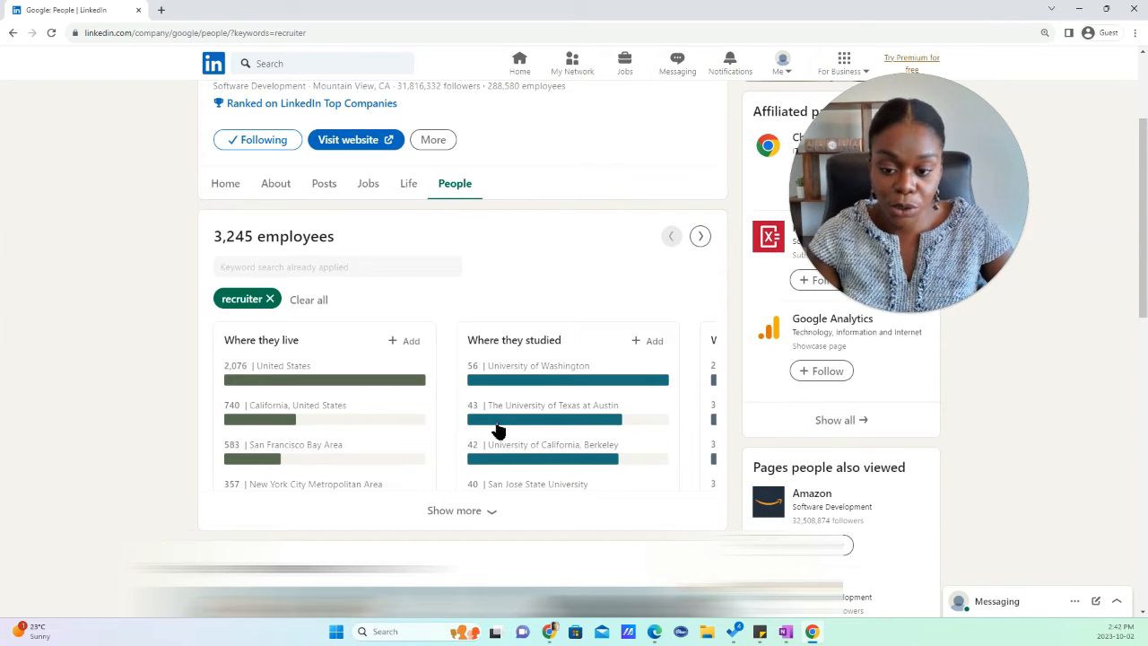
pyautogui.doubleClick(239, 339)
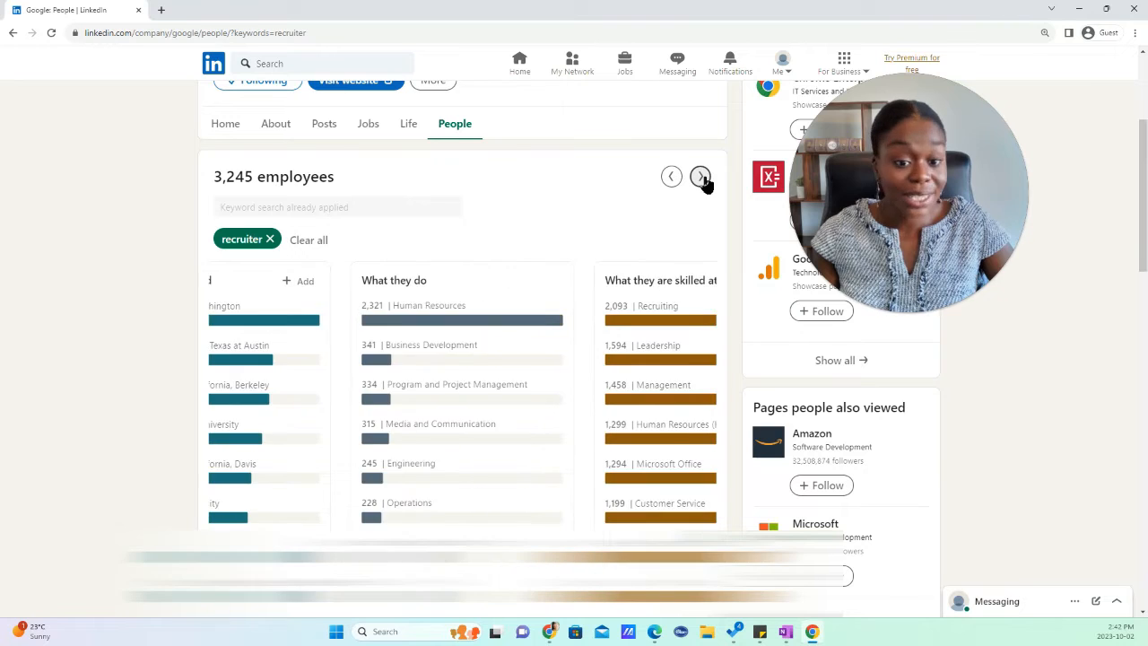
pyautogui.click(698, 175)
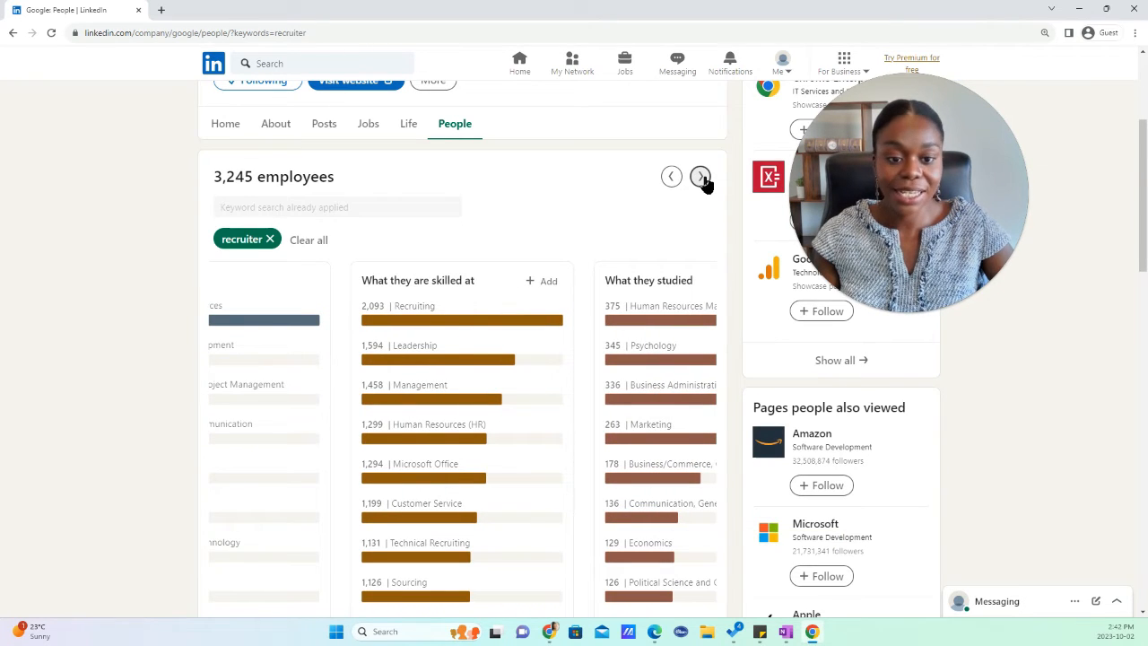
pyautogui.click(700, 176)
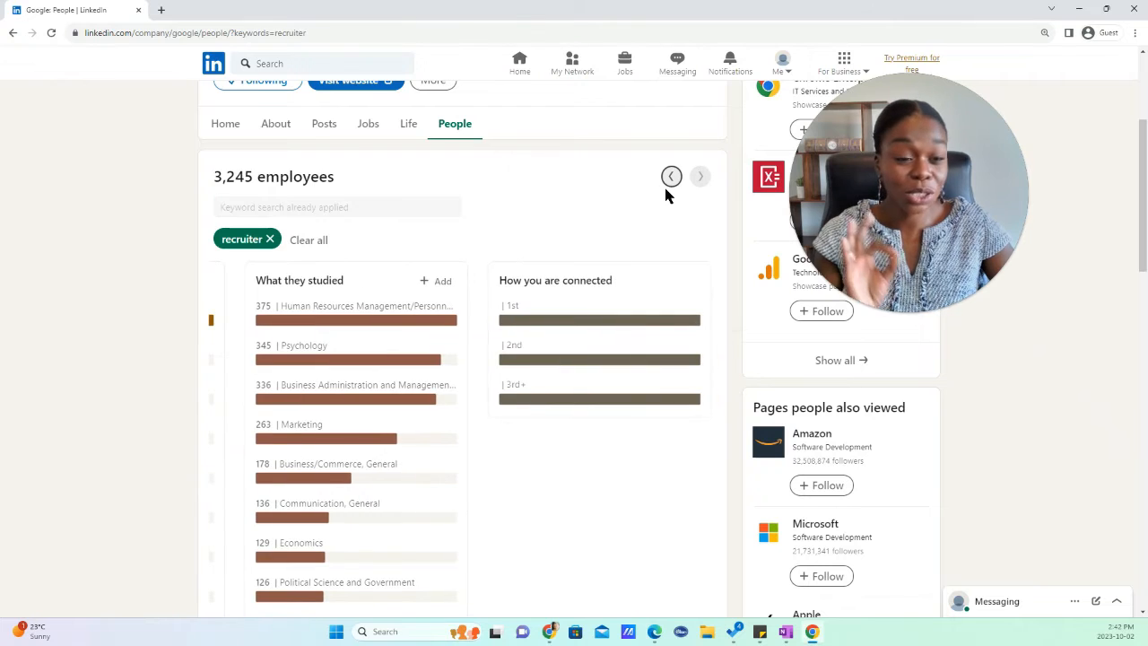
pyautogui.click(671, 176)
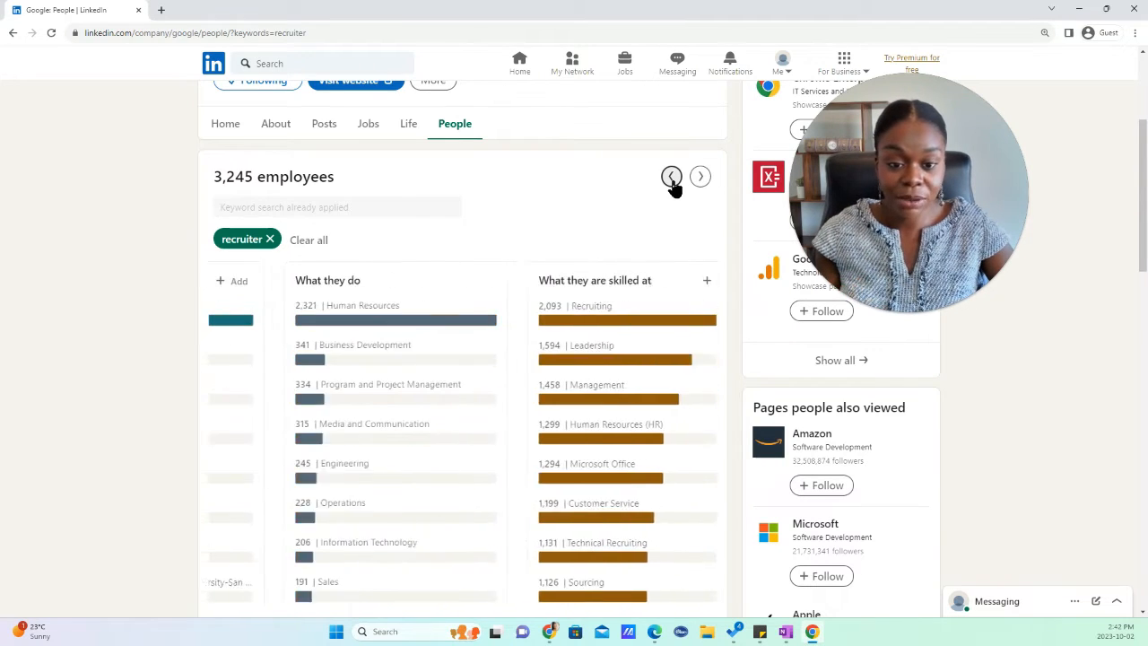
pyautogui.click(672, 176)
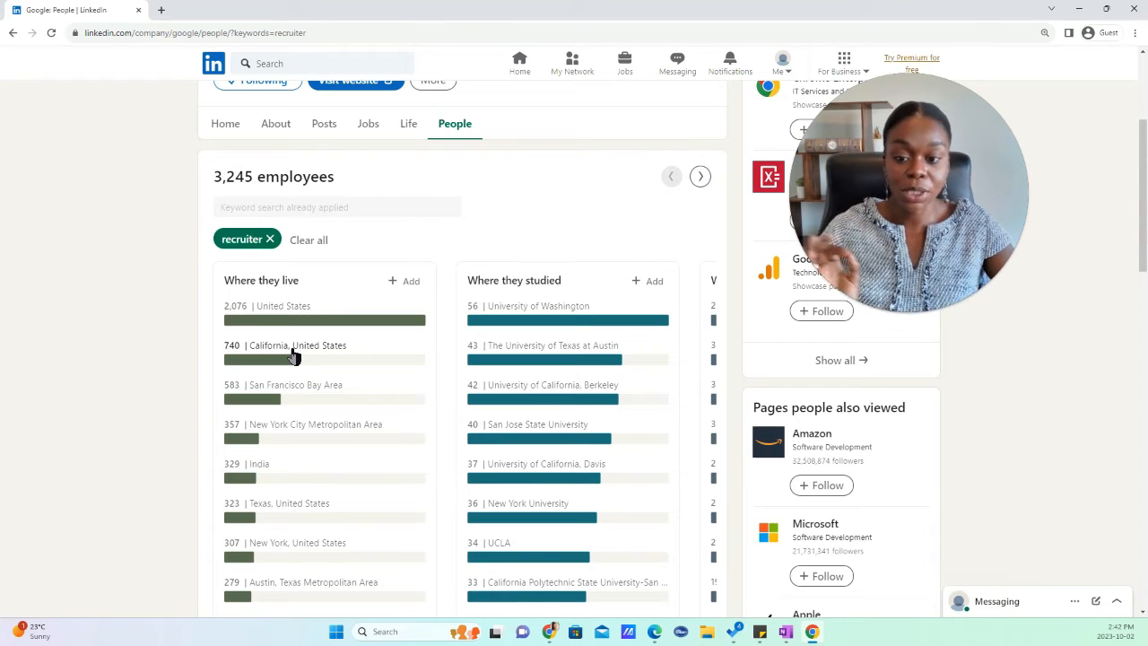
# Filter recruiters to California residents who studied at University of California, Berkeley
pyautogui.click(296, 346)
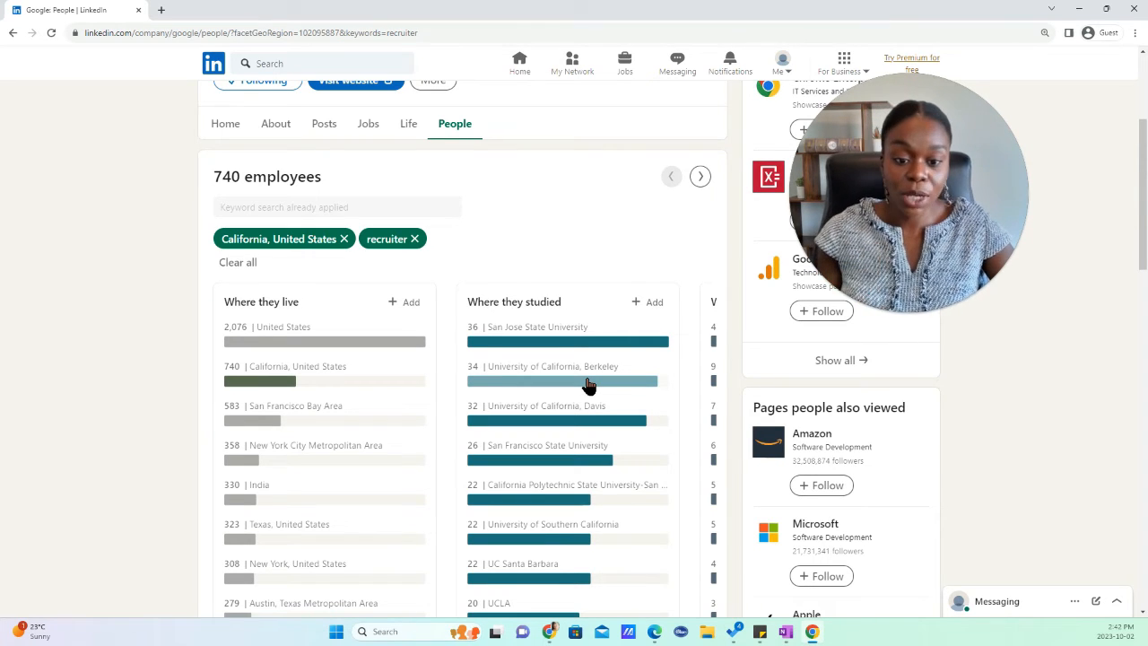
pyautogui.click(551, 366)
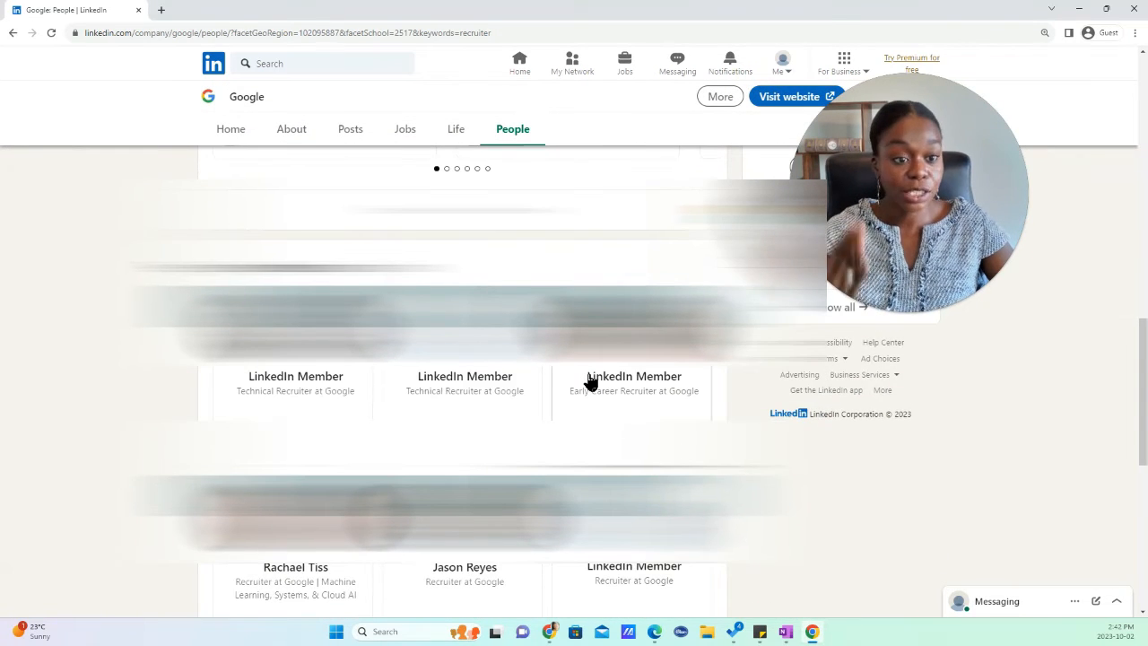
pyautogui.scroll(-3)
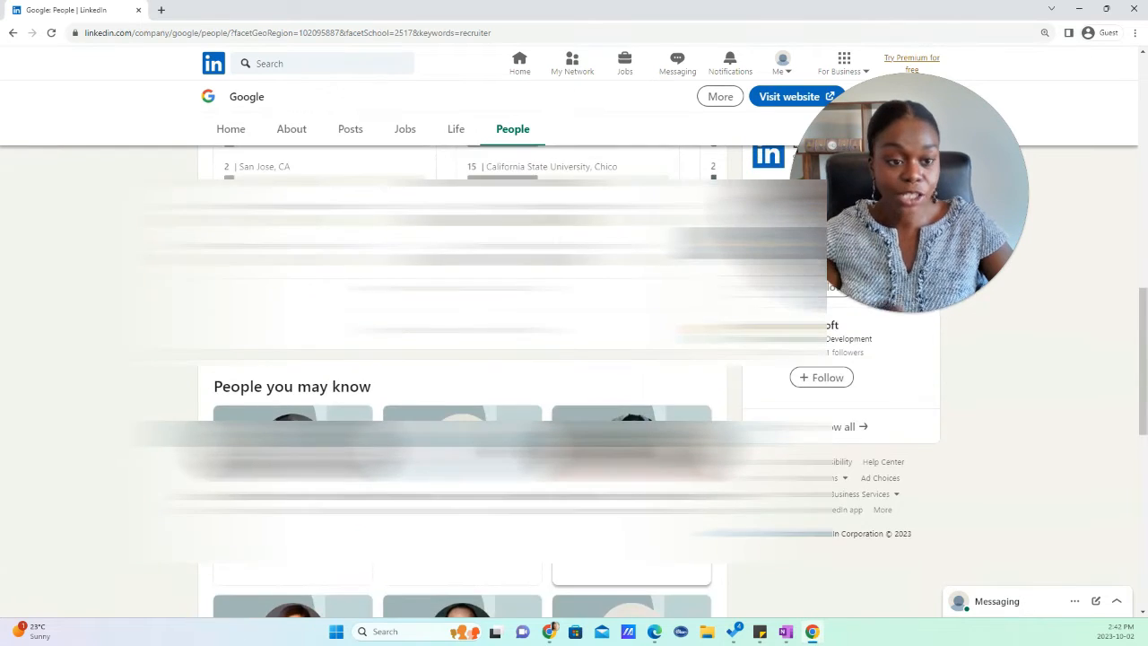